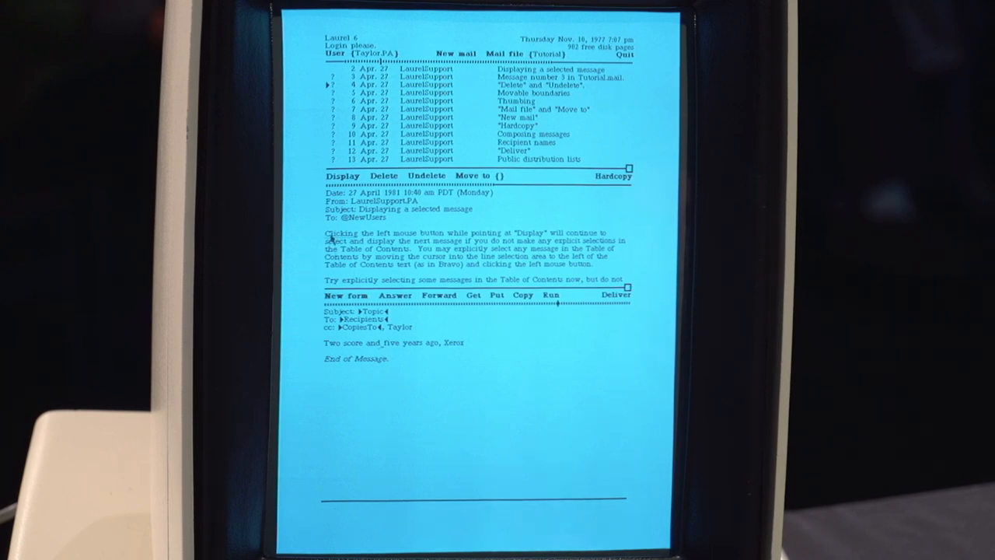
mouse_move(437, 268)
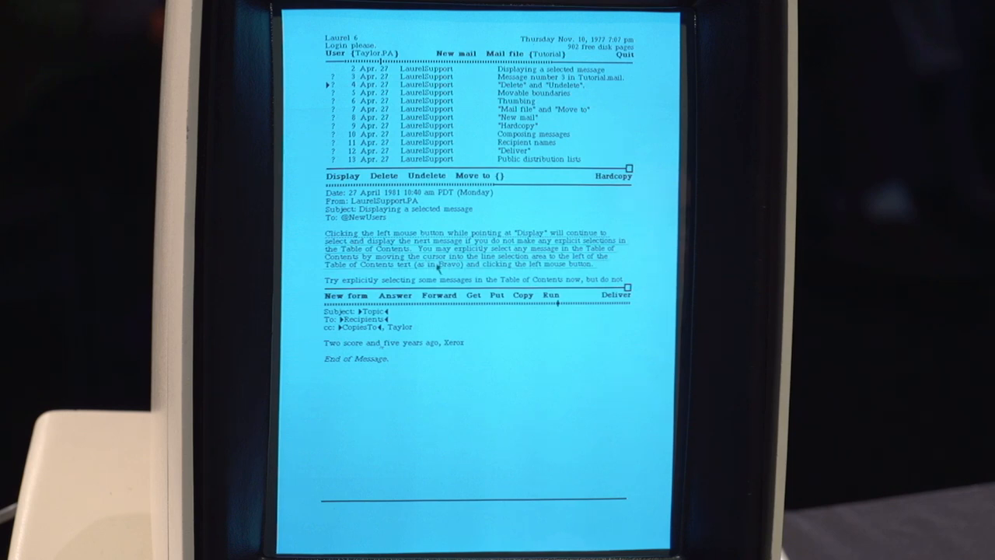